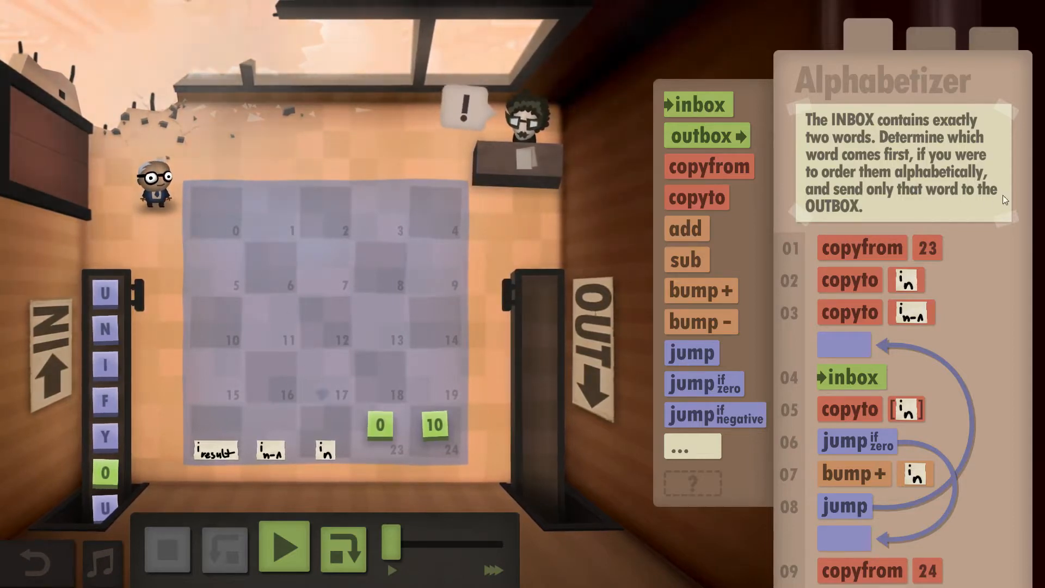
- Review the program commands and start running it on the UNIFY and UNITY inbox
scroll("down", 3)
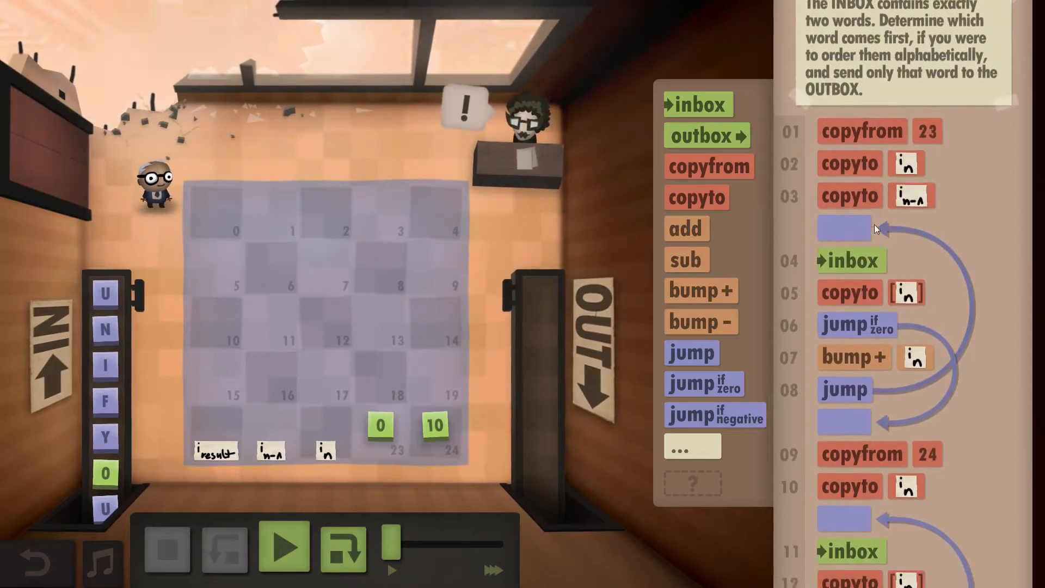
scroll("down", 3)
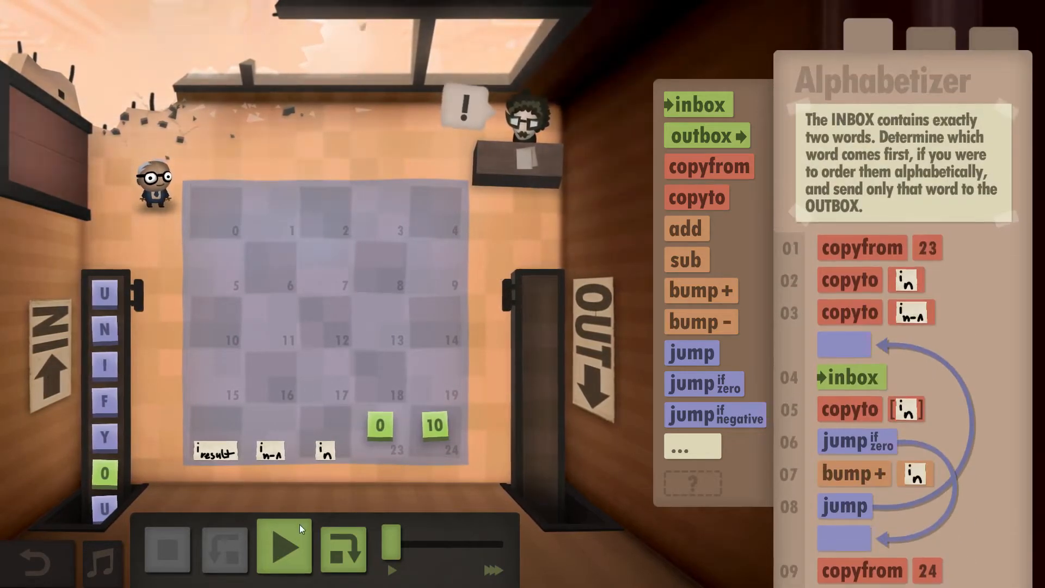
left_click(283, 548)
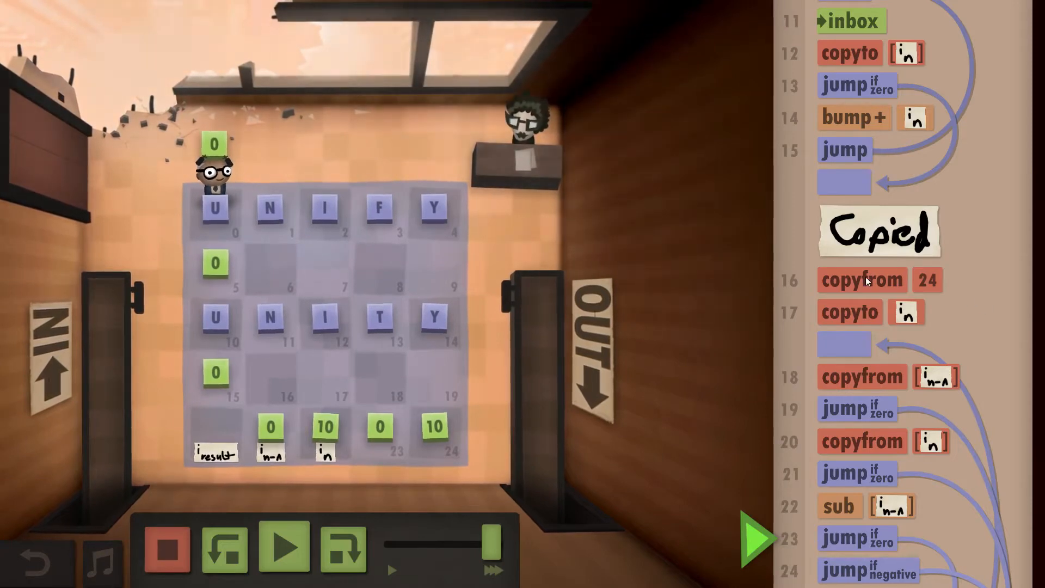
scroll("down", 3)
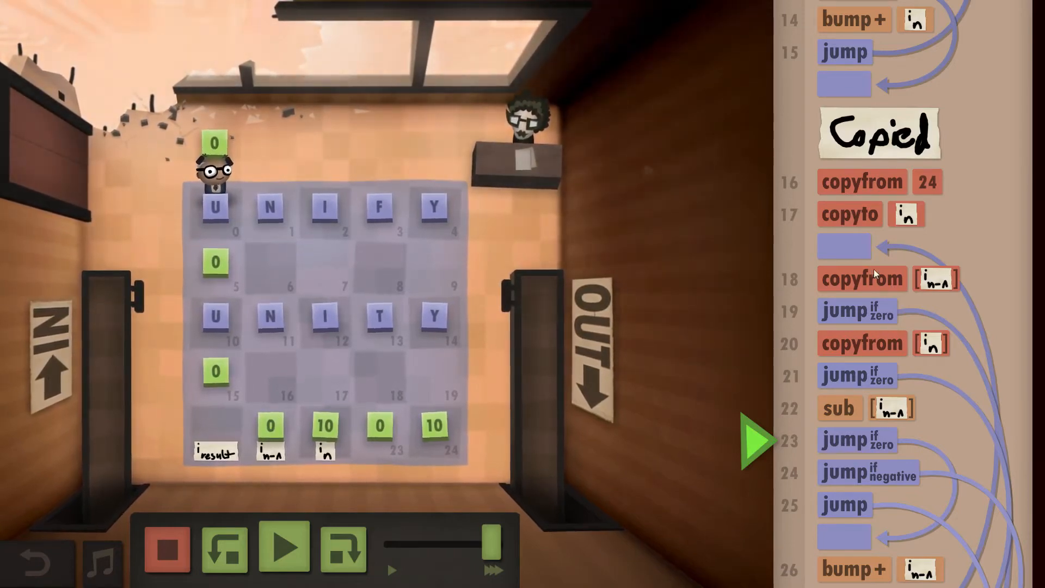
scroll("down", 3)
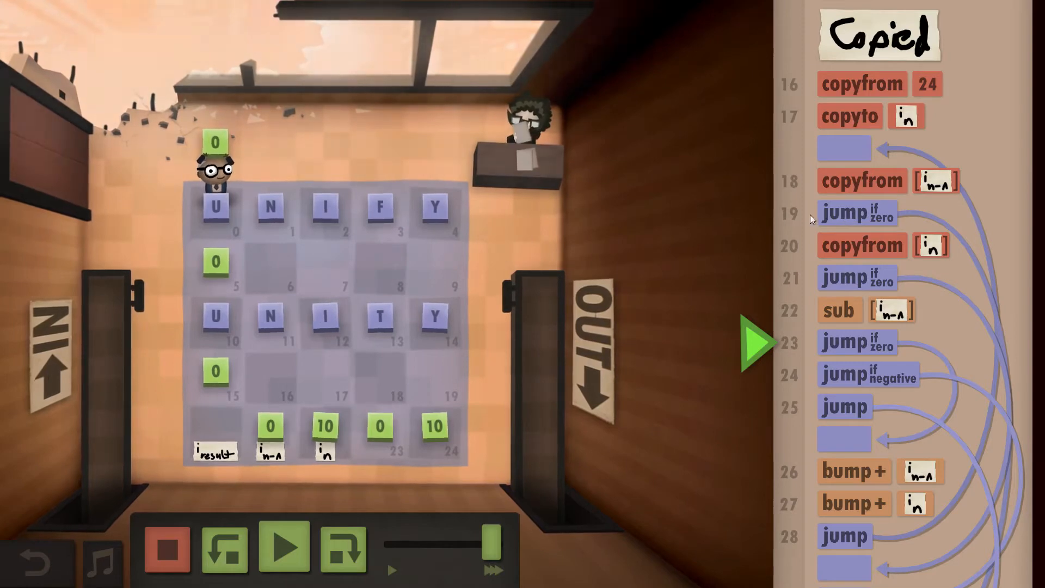
- Stop and reset the run, then scroll through the program commands
left_click(283, 547)
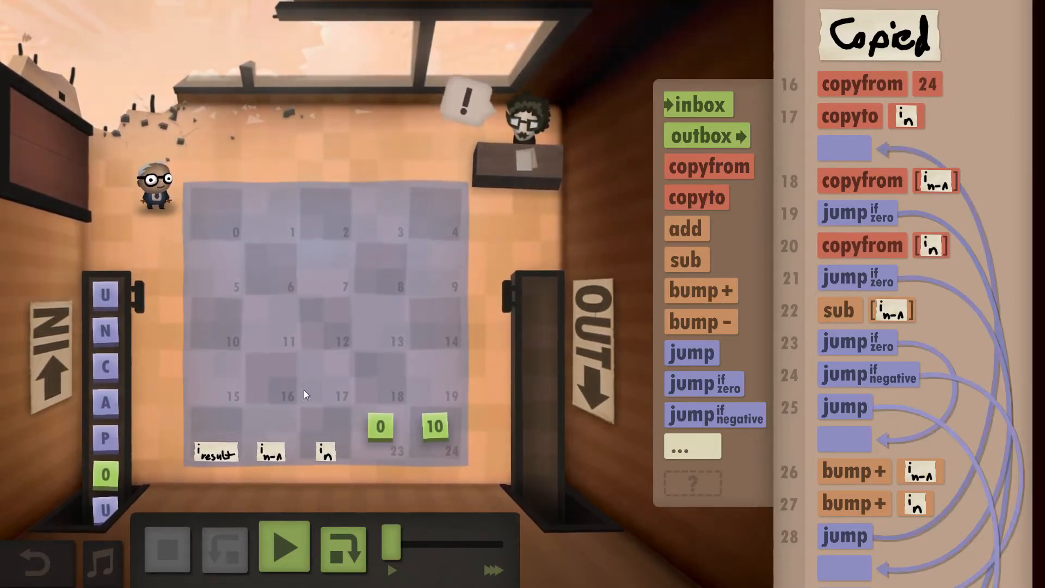
scroll("down", 3)
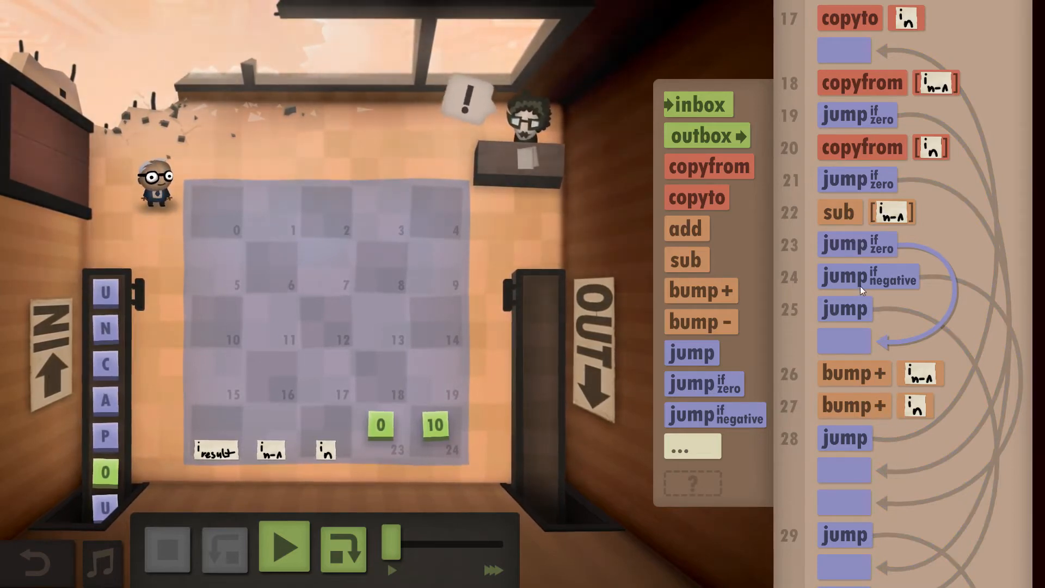
scroll("down", 3)
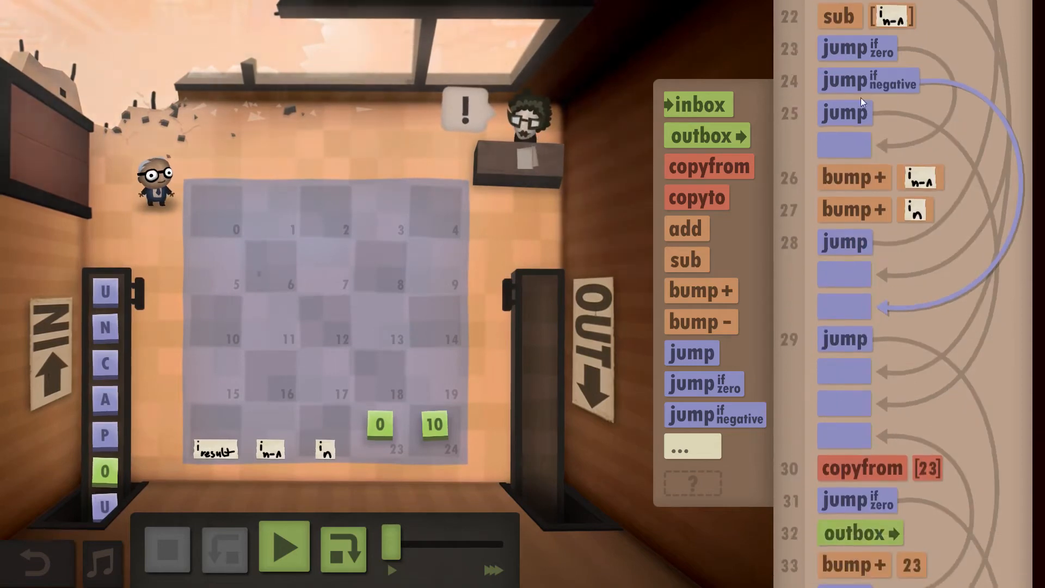
scroll("down", 3)
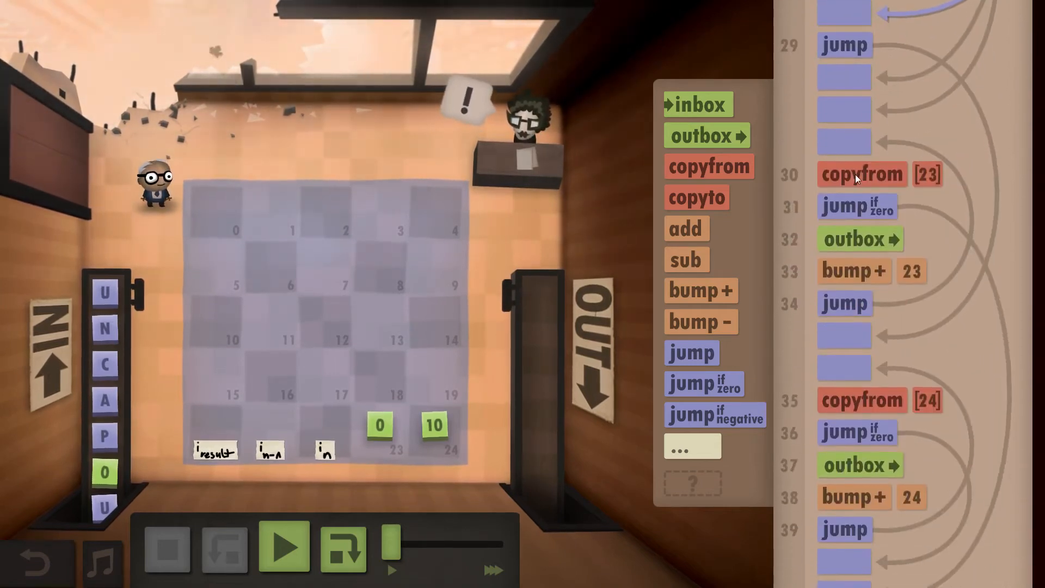
scroll("up", 3)
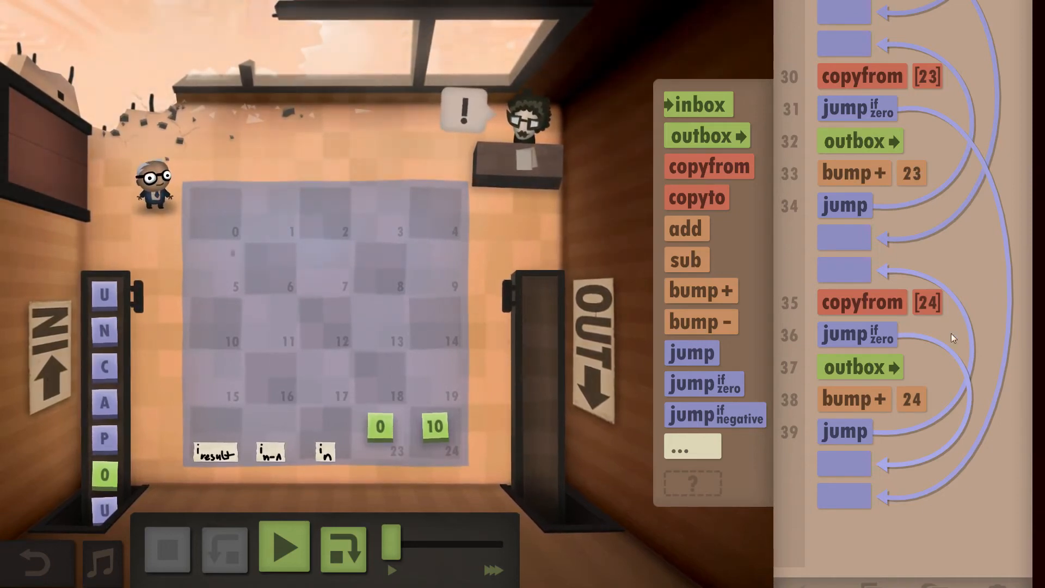
- Run the program on UNCAP and UNDO, pausing once letter comparison begins
left_click(283, 546)
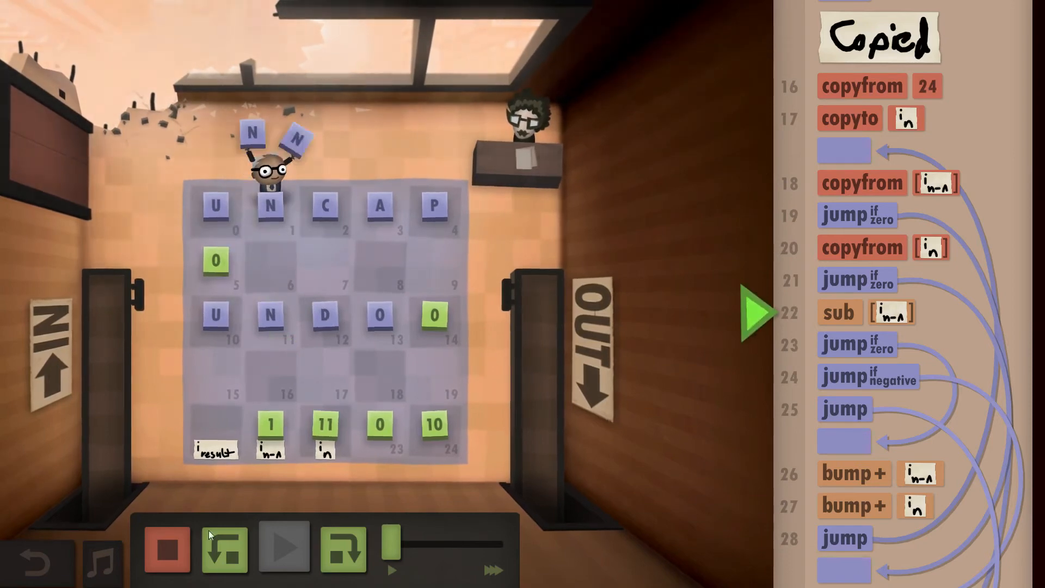
left_click(342, 548)
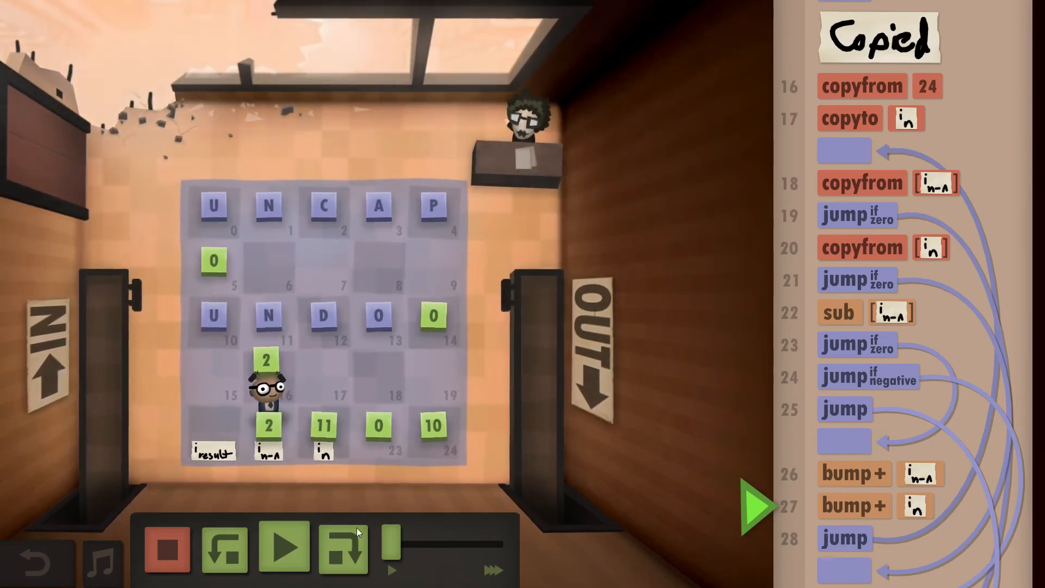
- Single-step through picking up C and D and comparing them, giving 1
left_click(343, 549)
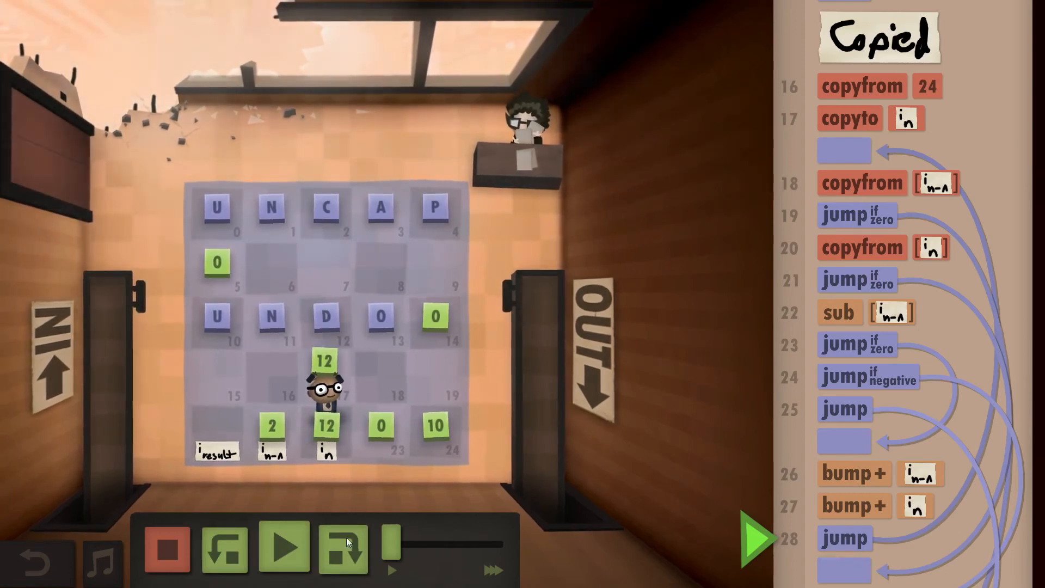
left_click(343, 546)
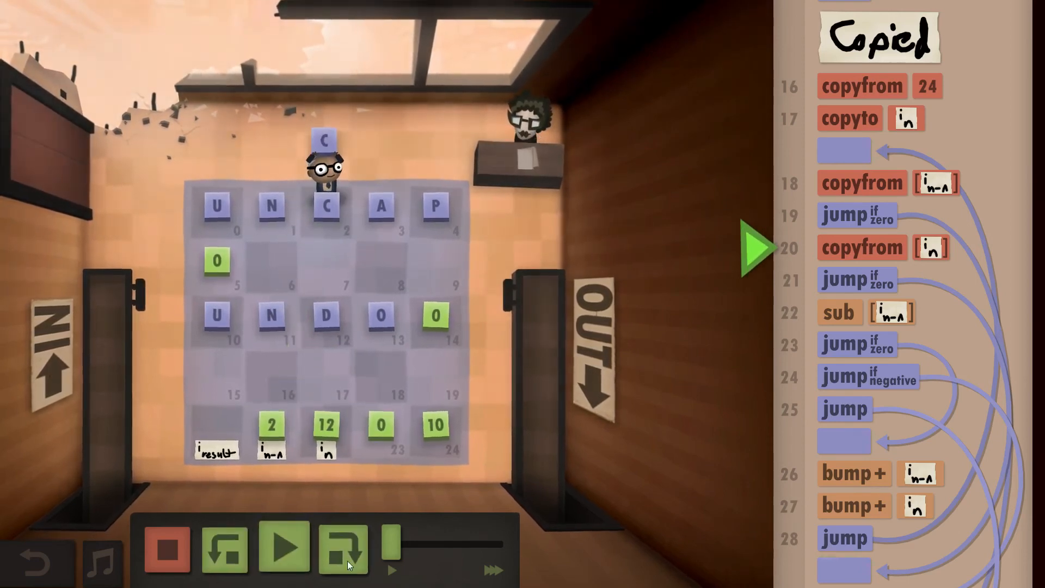
left_click(342, 547)
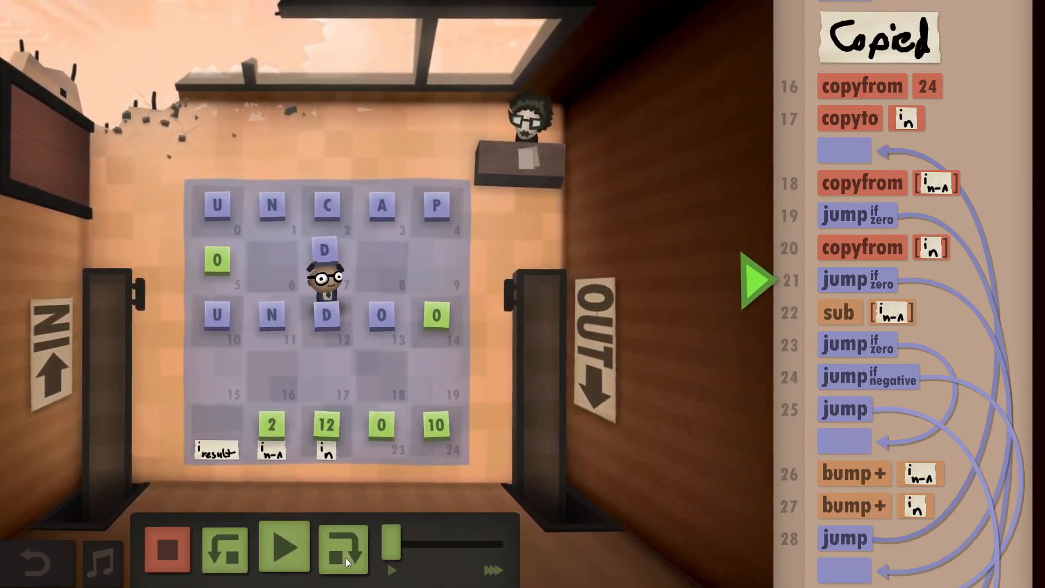
left_click(344, 547)
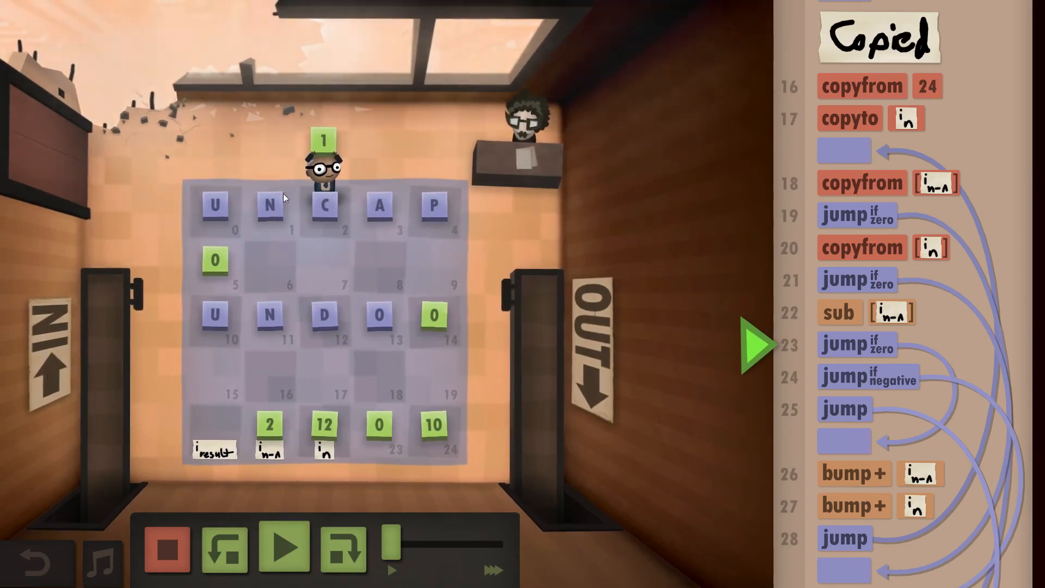
- Resume the run to output UNCAP and reach the 39-command completion clipboard
left_click(344, 548)
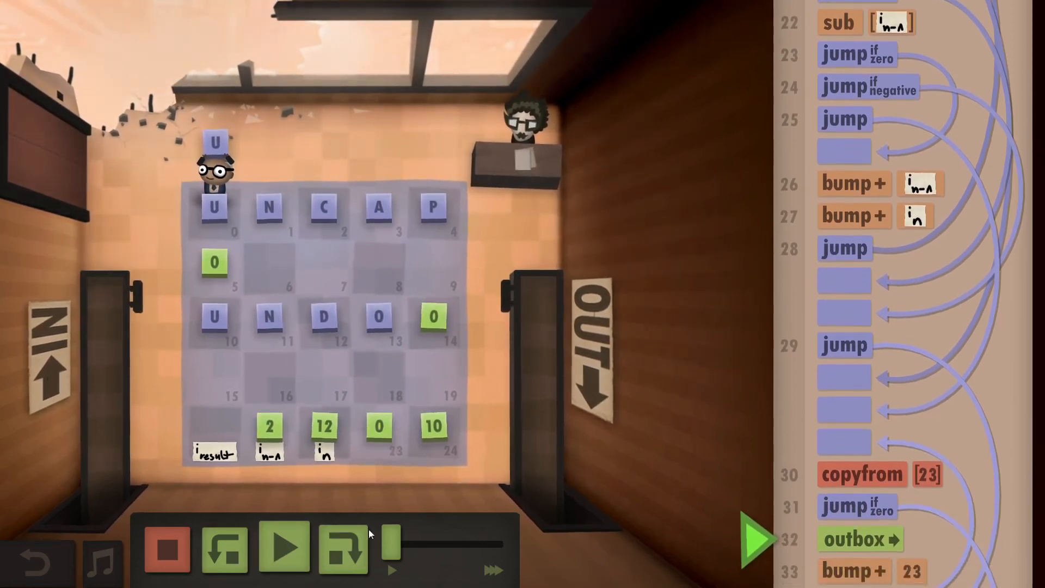
left_click(166, 547)
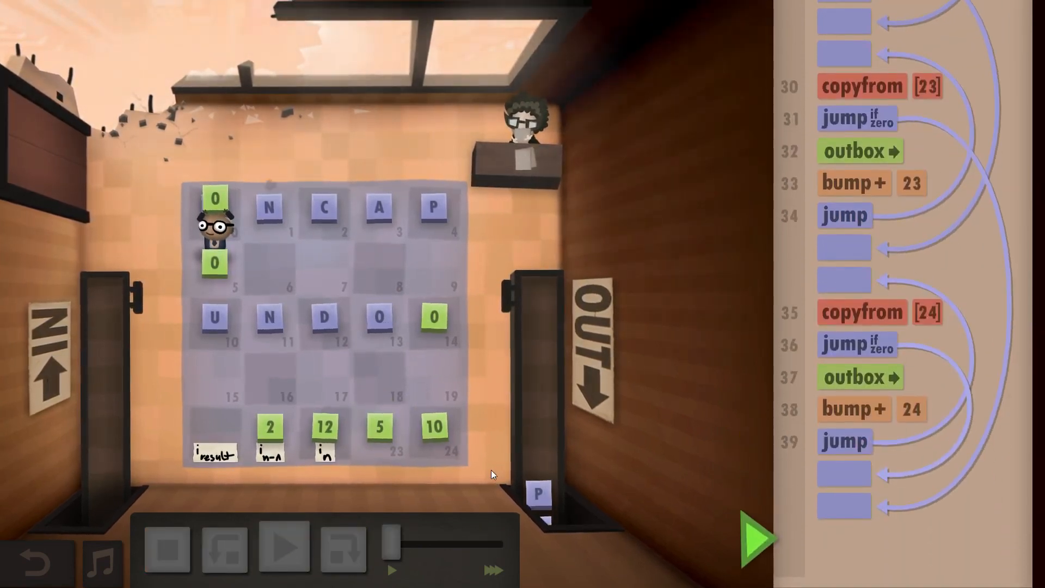
left_click(754, 539)
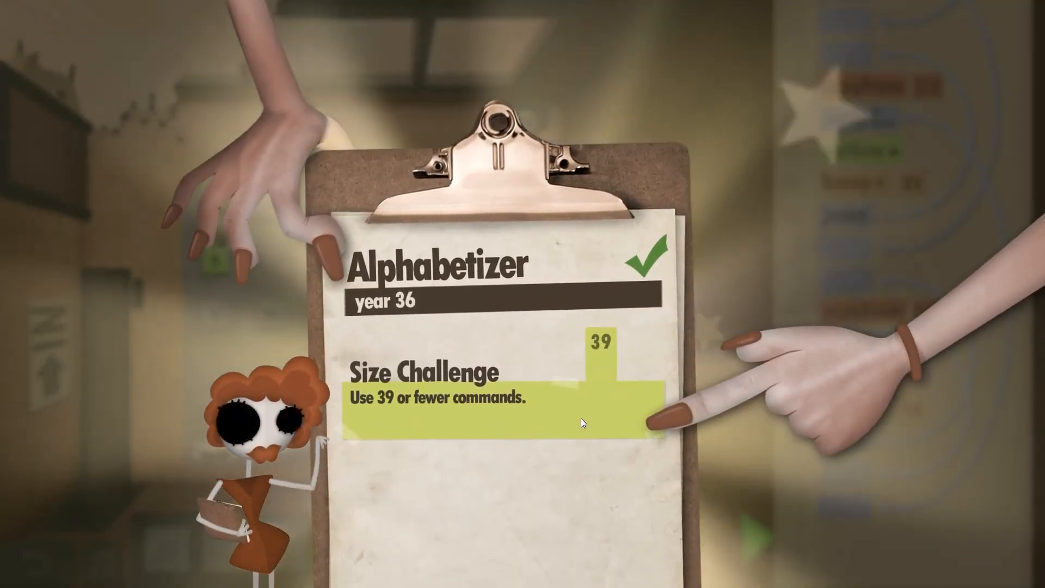